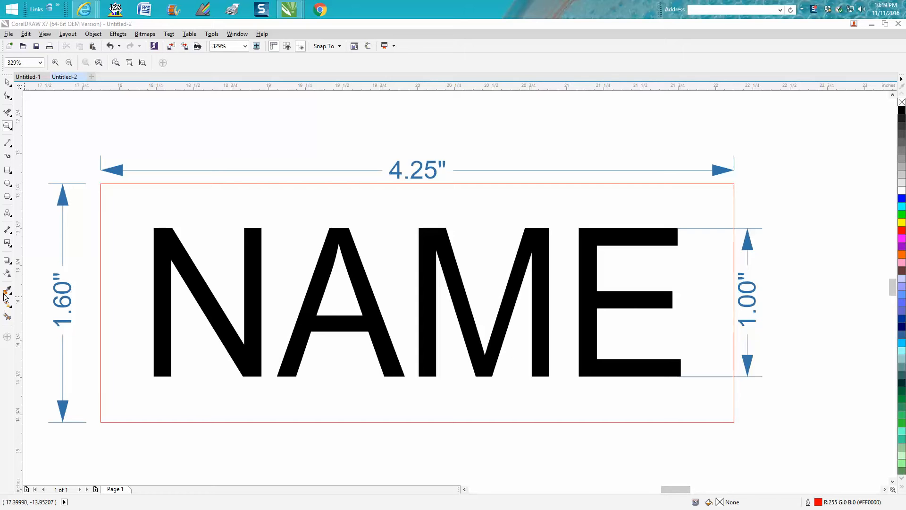
mouse_move(10, 238)
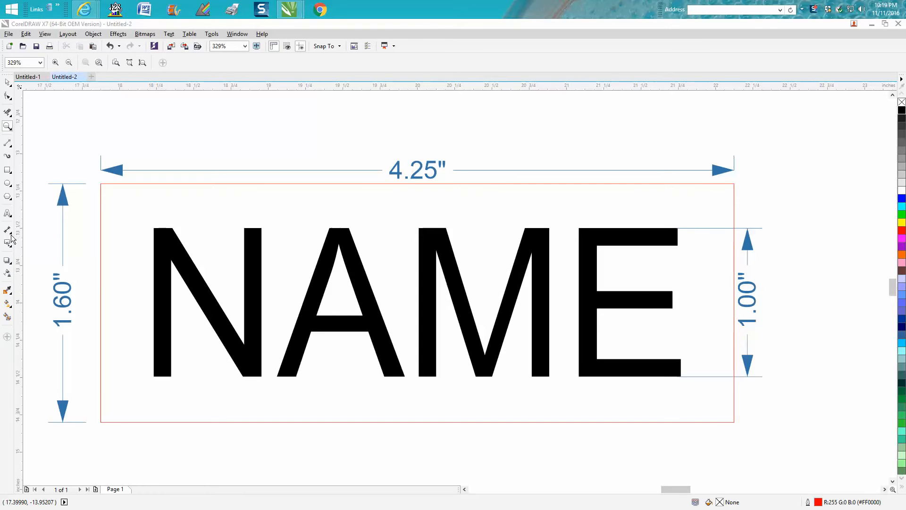
Draw a Parallel Dimension down the N, giving NAME a 1.00 in height dimension on its left
click(8, 233)
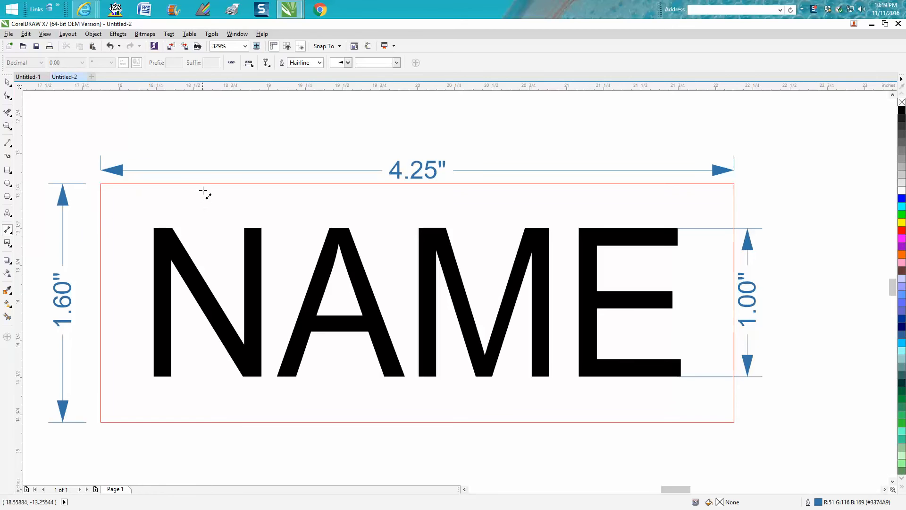
mouse_move(215, 422)
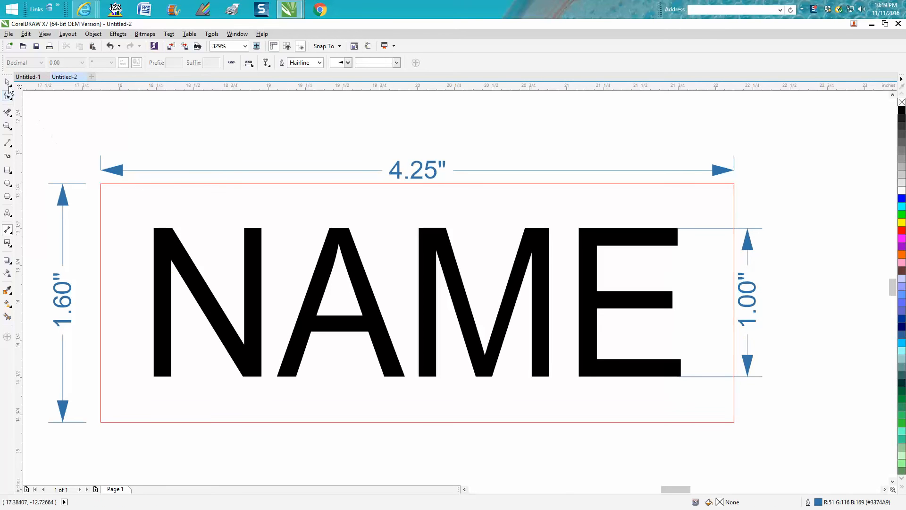
click(8, 81)
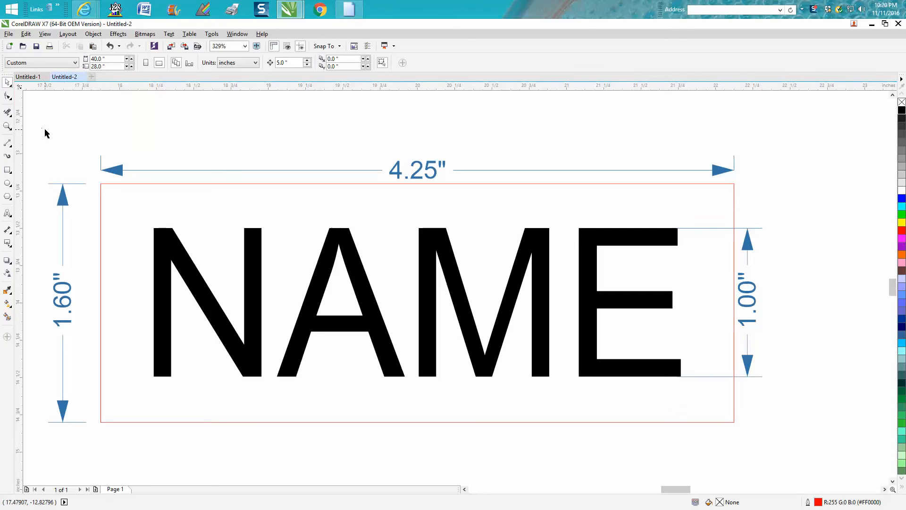
mouse_move(42, 130)
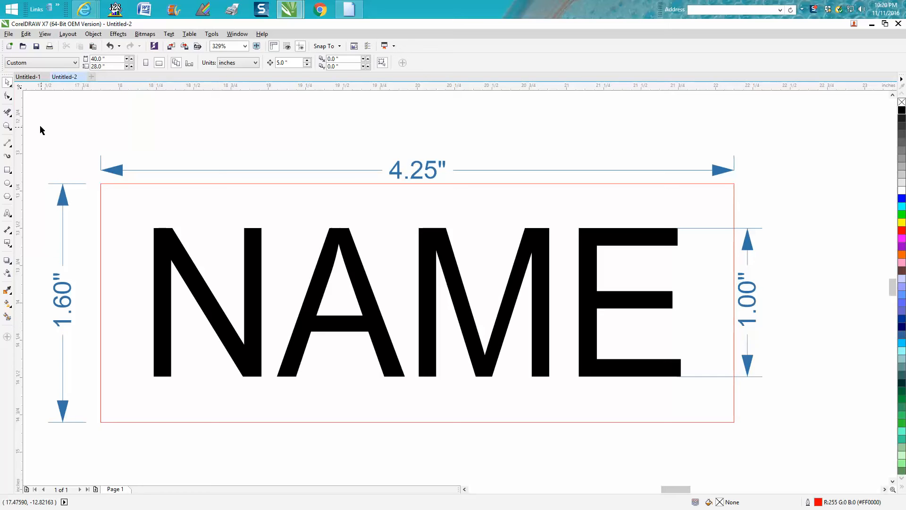
mouse_move(638, 382)
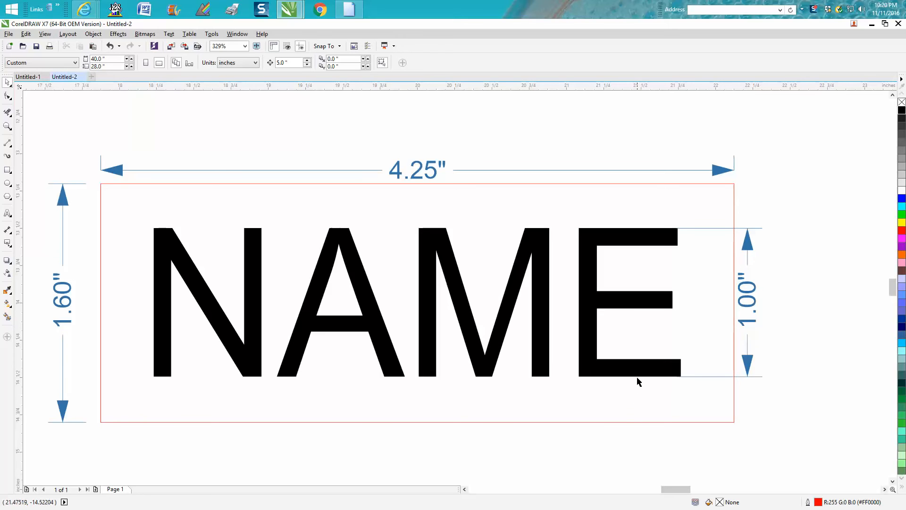
mouse_move(646, 375)
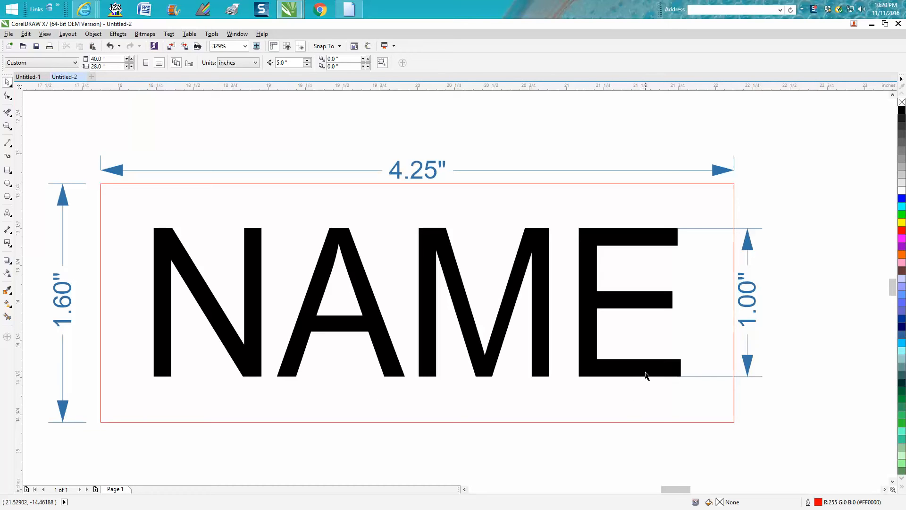
mouse_move(646, 374)
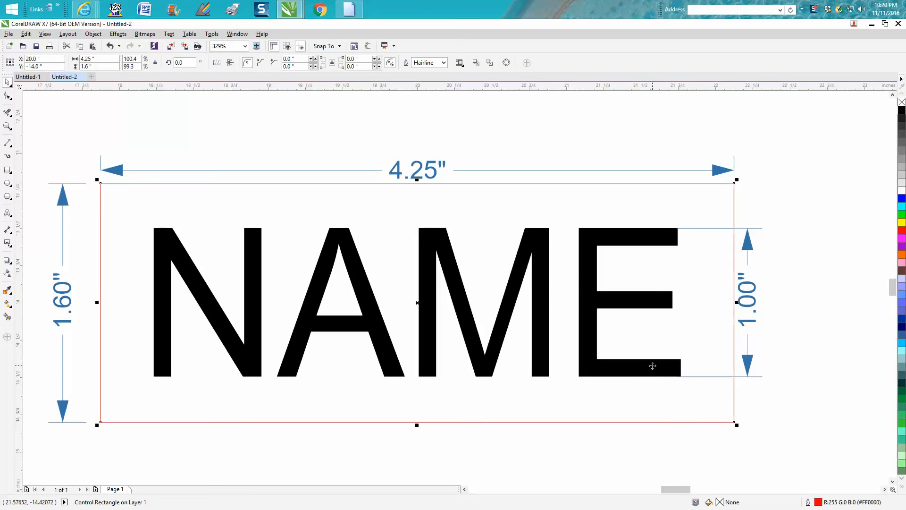
mouse_move(744, 202)
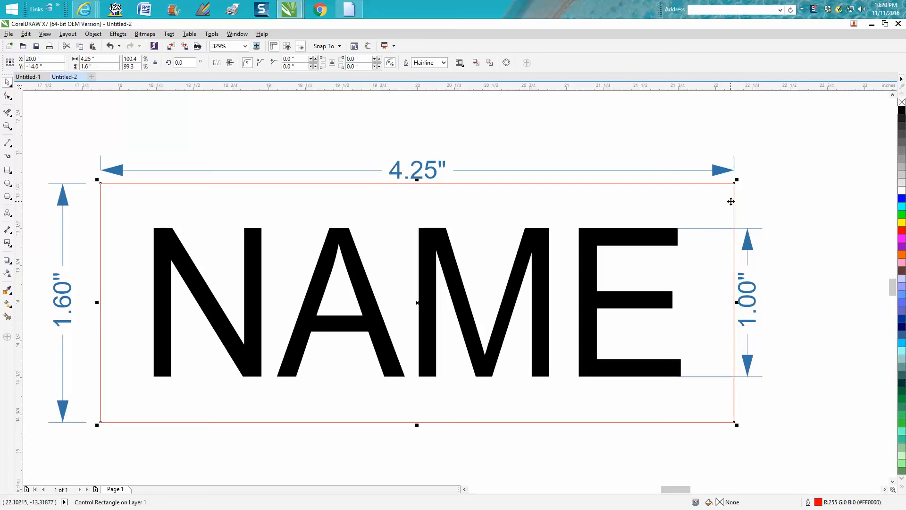
mouse_move(734, 205)
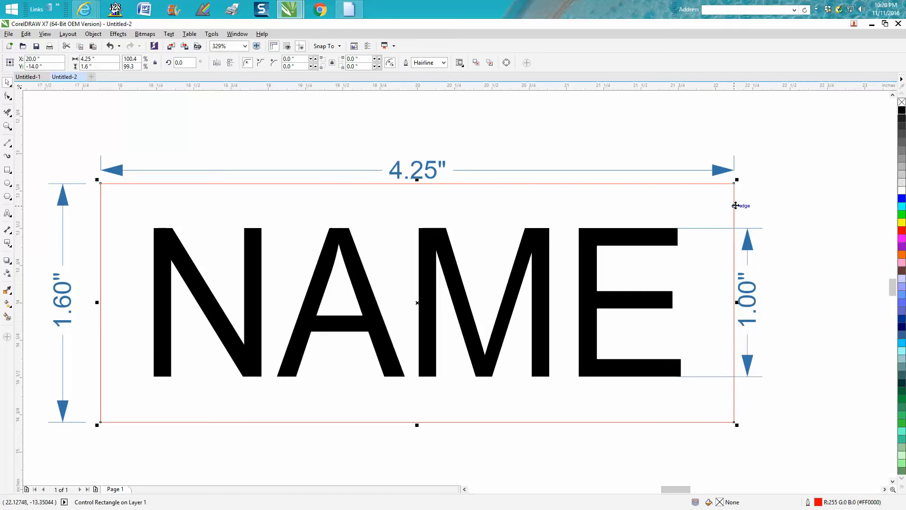
mouse_move(717, 207)
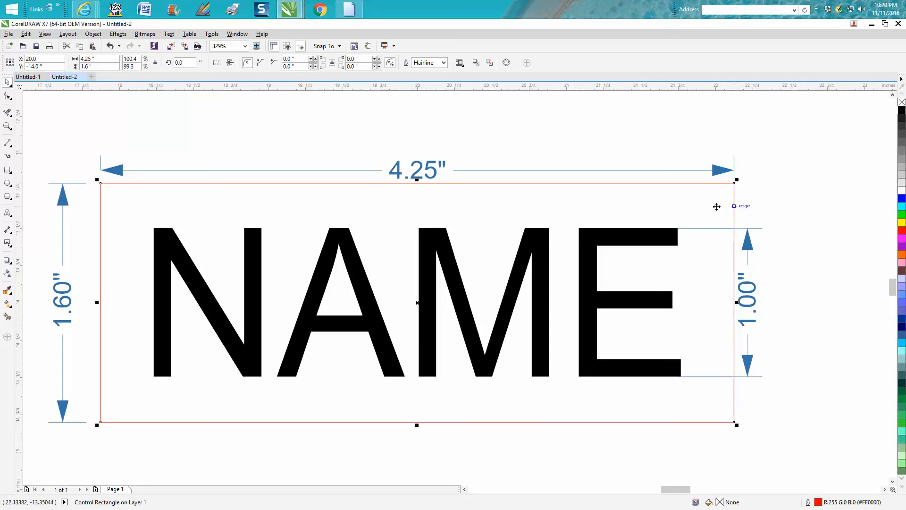
mouse_move(264, 209)
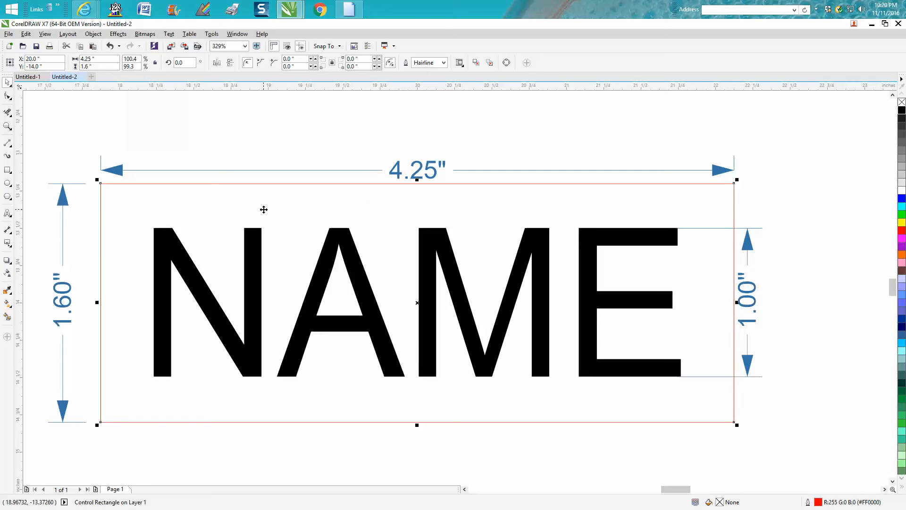
mouse_move(79, 236)
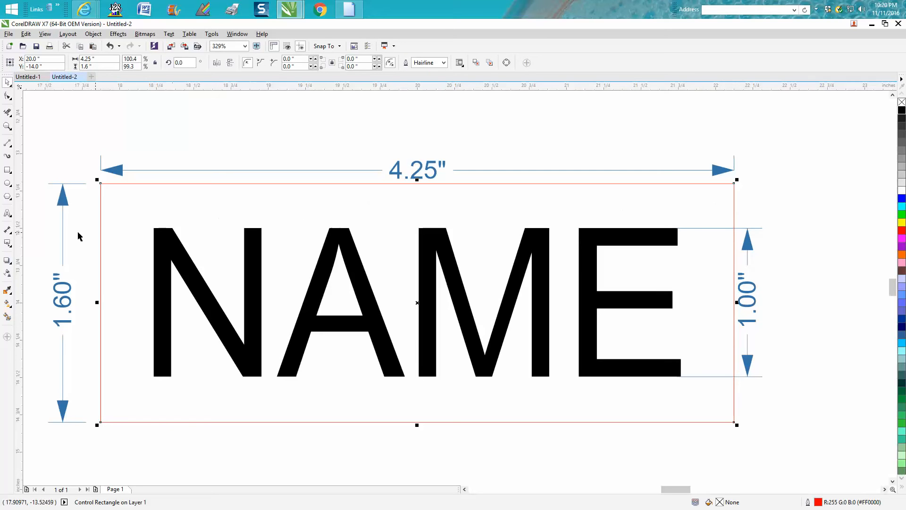
mouse_move(8, 229)
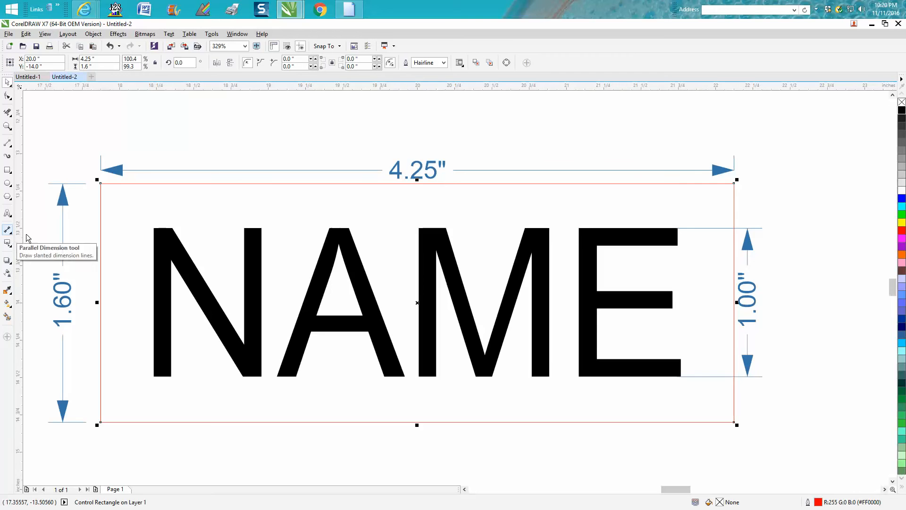
click(7, 229)
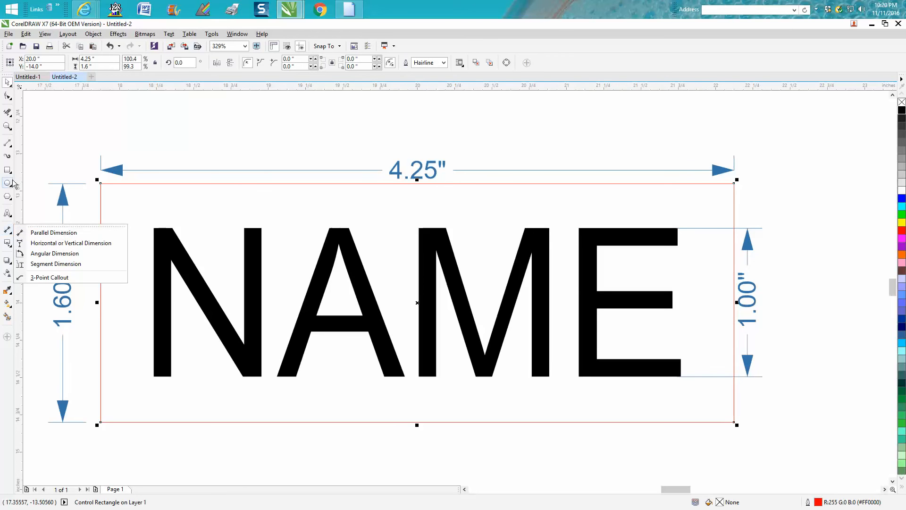
mouse_move(53, 233)
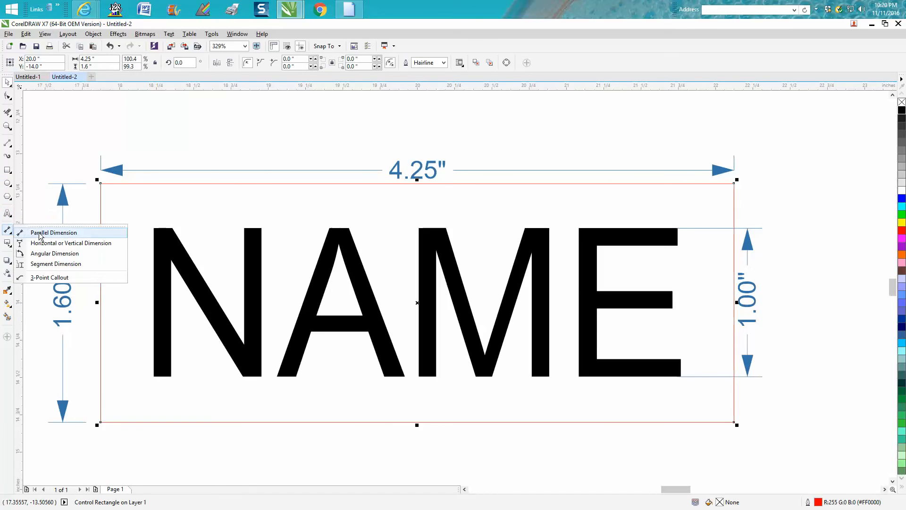
click(53, 233)
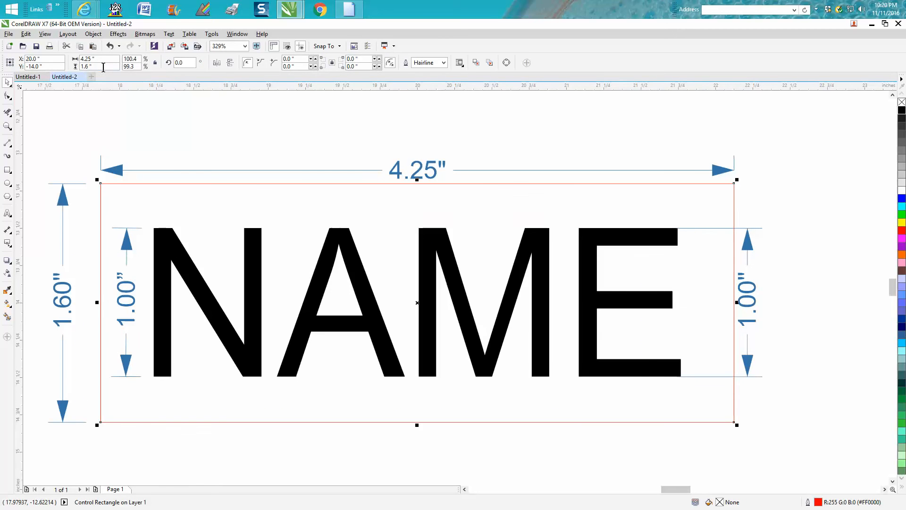
mouse_move(125, 199)
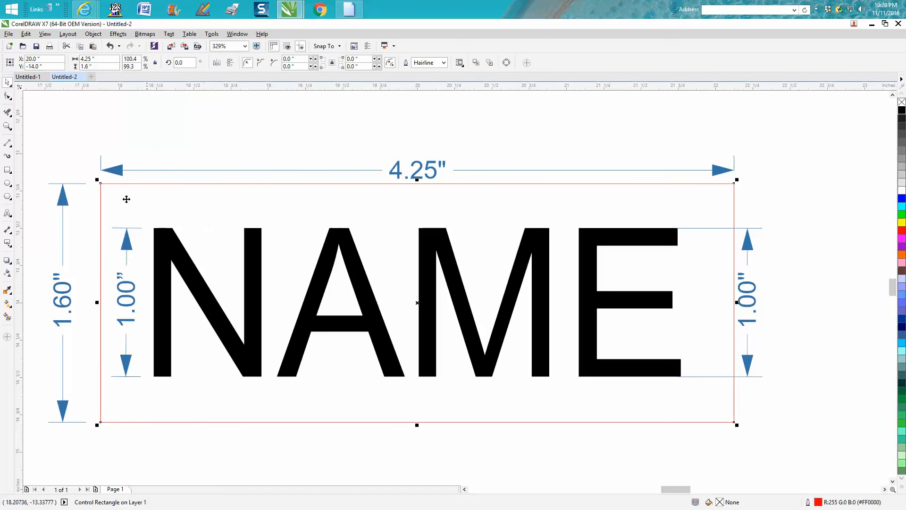
mouse_move(732, 256)
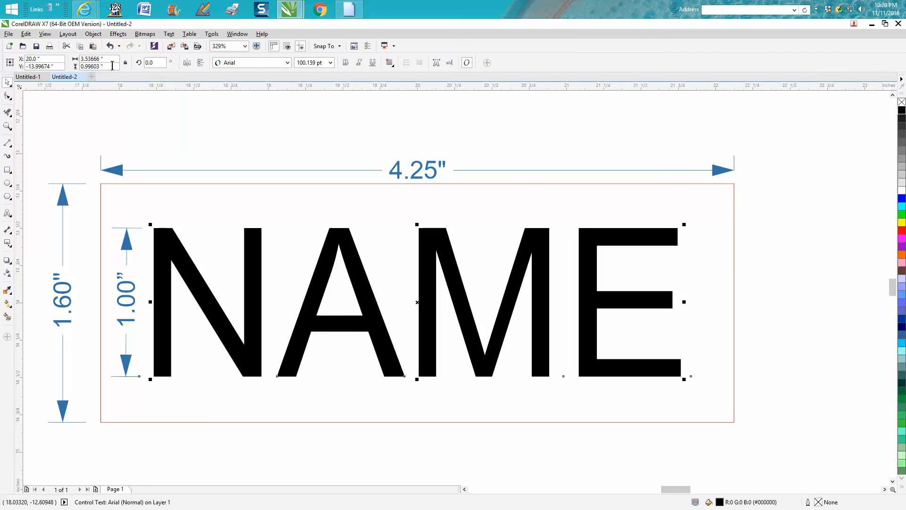
mouse_move(93, 66)
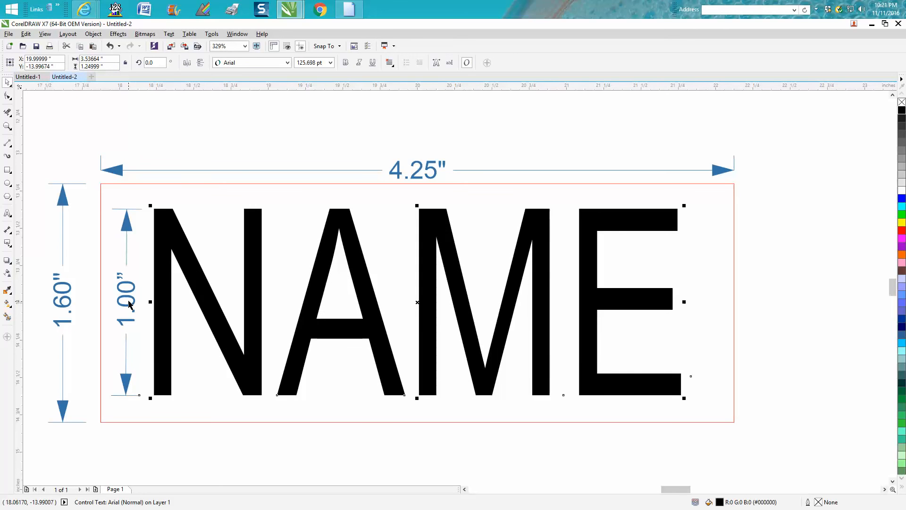
mouse_move(132, 307)
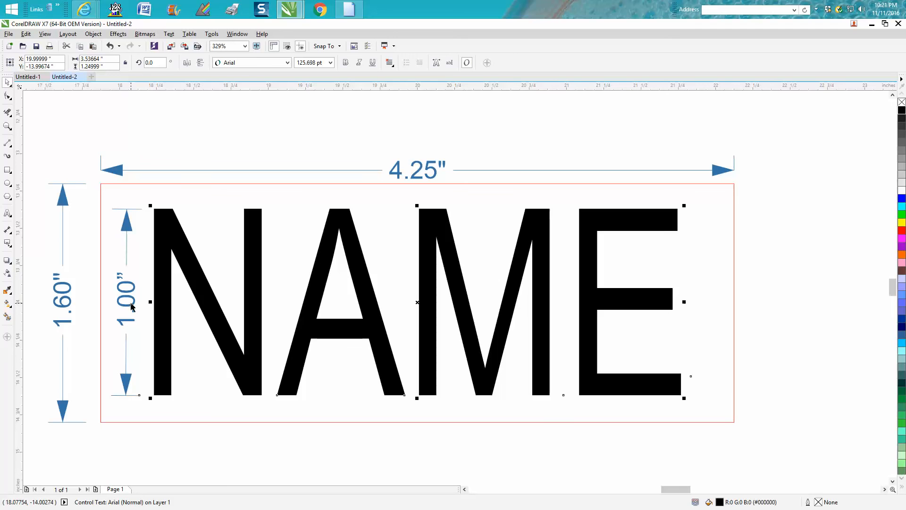
mouse_move(131, 310)
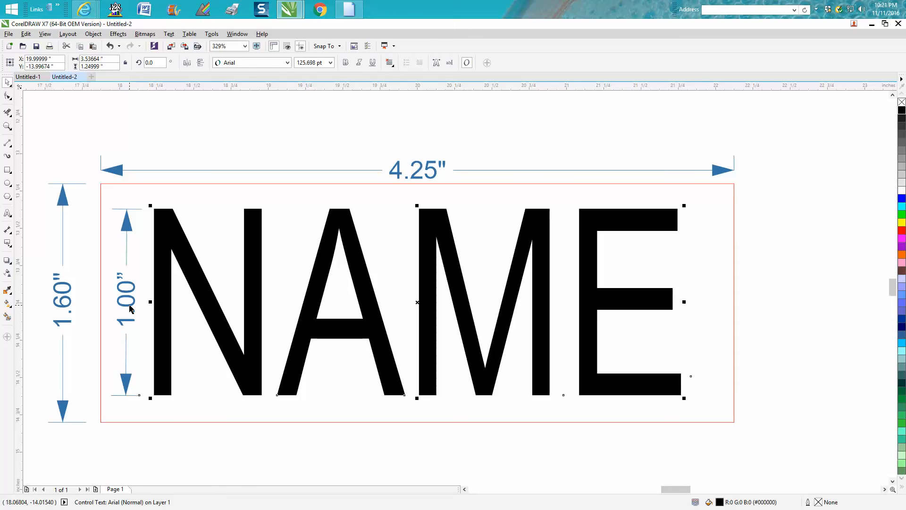
Select the remaining height dimension label after resizing NAME to 1.25 in
click(126, 299)
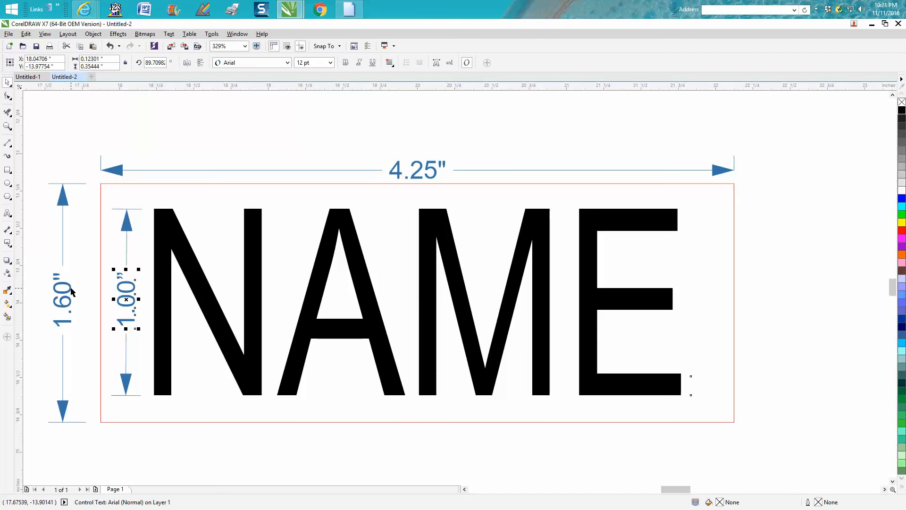
mouse_move(104, 282)
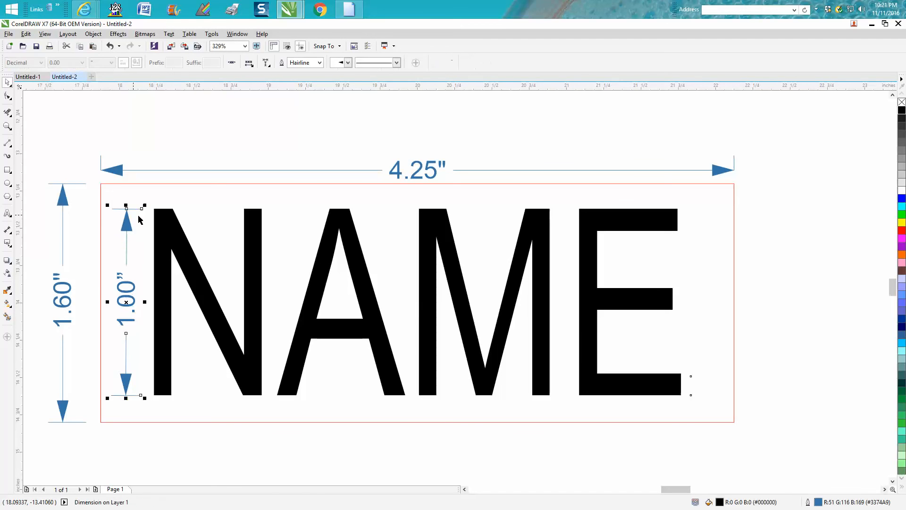
mouse_move(240, 69)
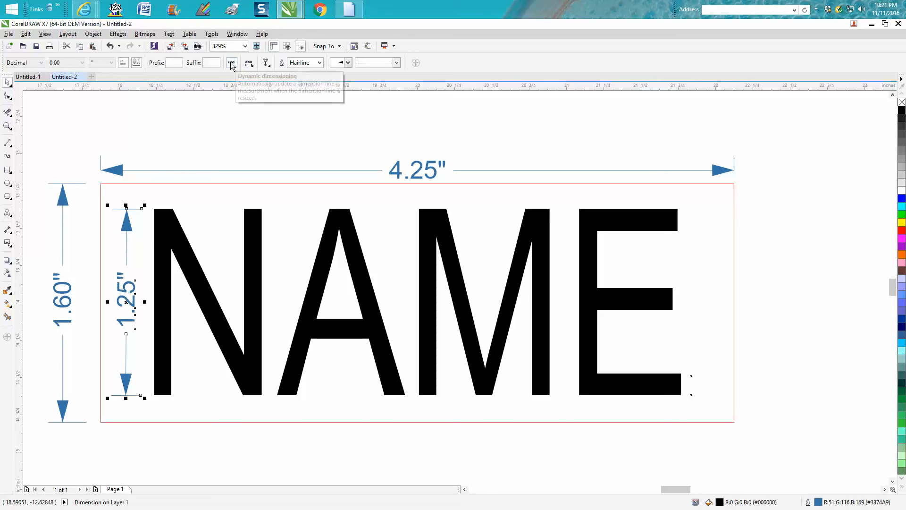
mouse_move(216, 120)
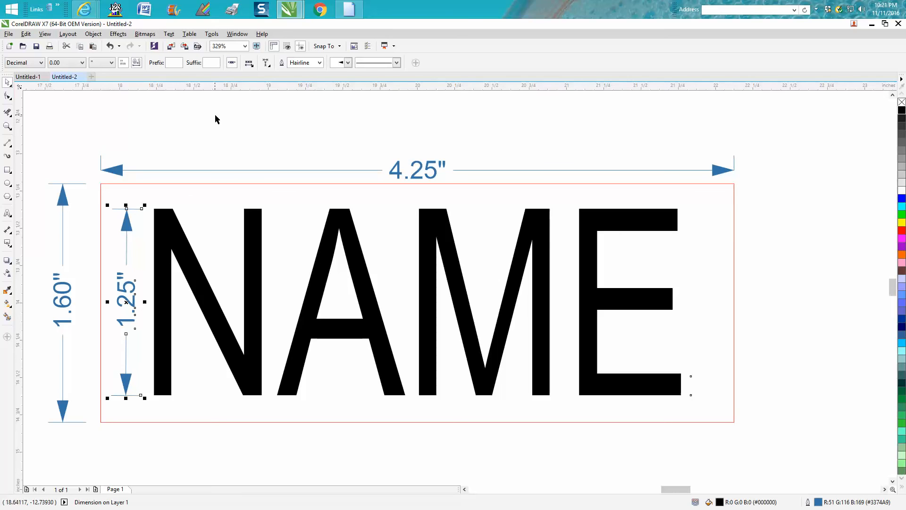
mouse_move(264, 148)
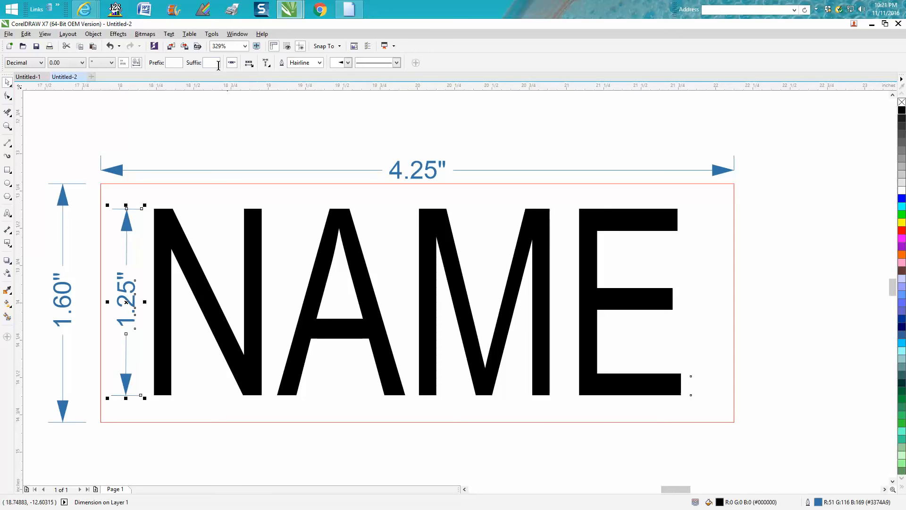
mouse_move(81, 311)
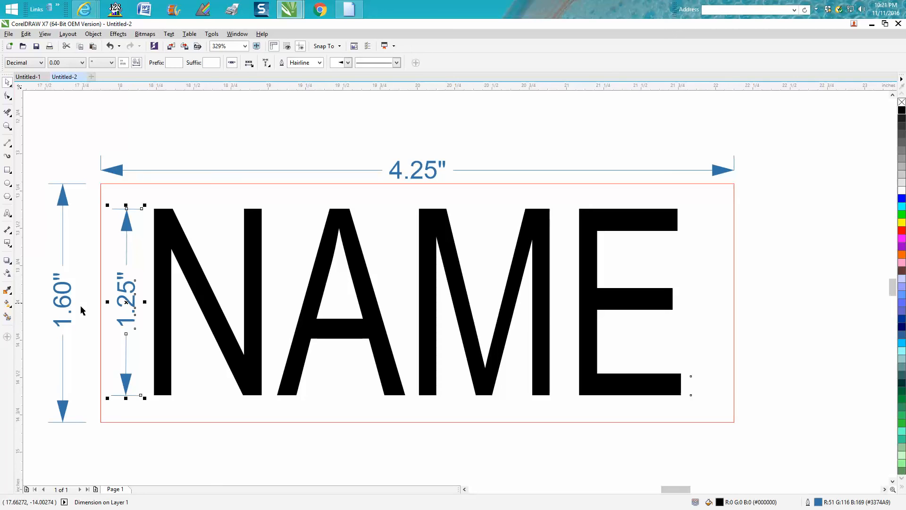
mouse_move(125, 223)
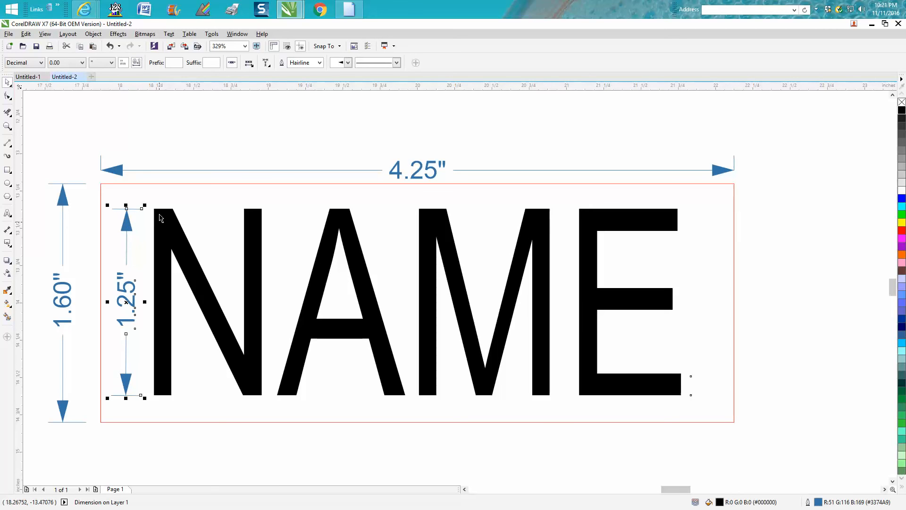
mouse_move(160, 211)
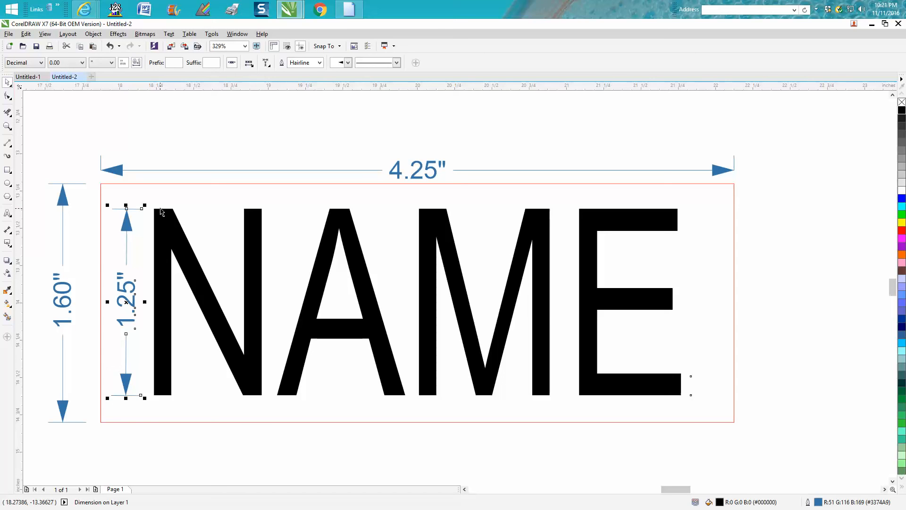